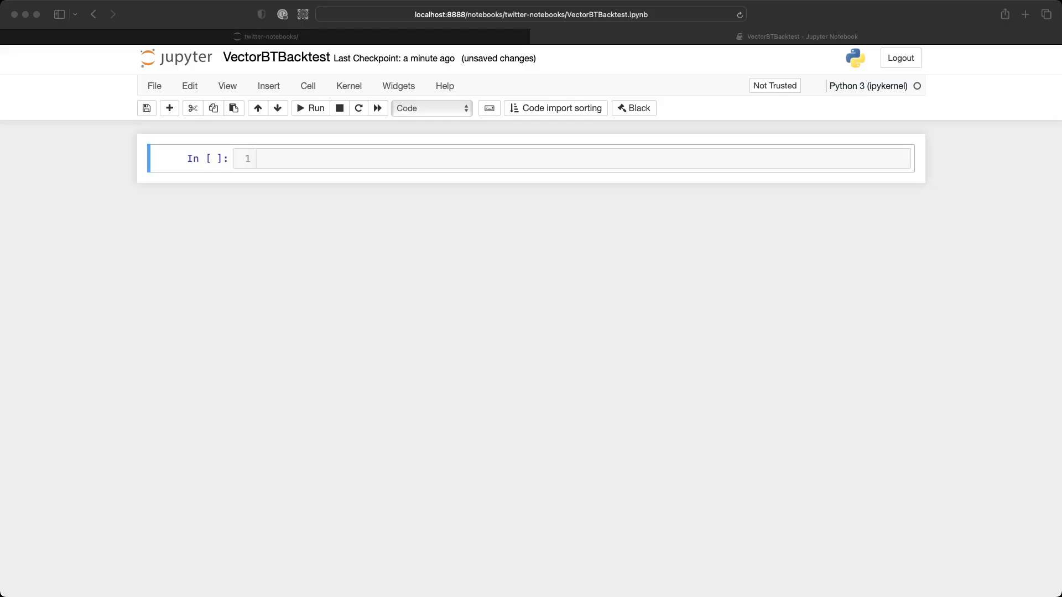
- Enter the numpy, scipy stats and vectorbt imports plus the AAPL 2016–2020 download and rolling split cells
{"action": "left_click", "coordinate": [314, 108]}
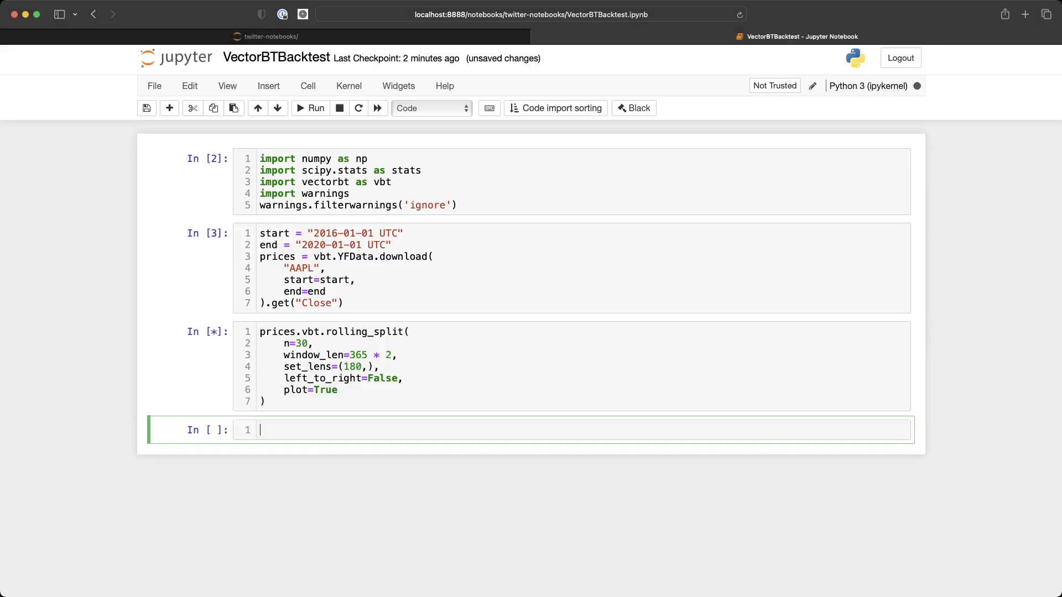
- Write the simulate_all_params and simulate_best_params cell below the 30-window rolling-split chart
{"action": "left_click", "coordinate": [311, 107]}
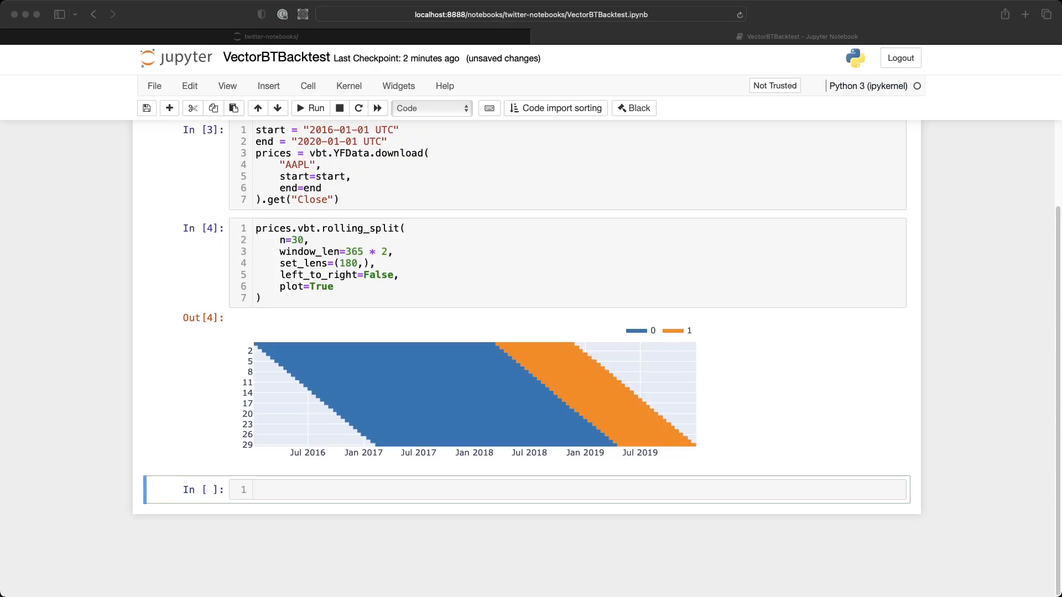
{"action": "left_click", "coordinate": [309, 108]}
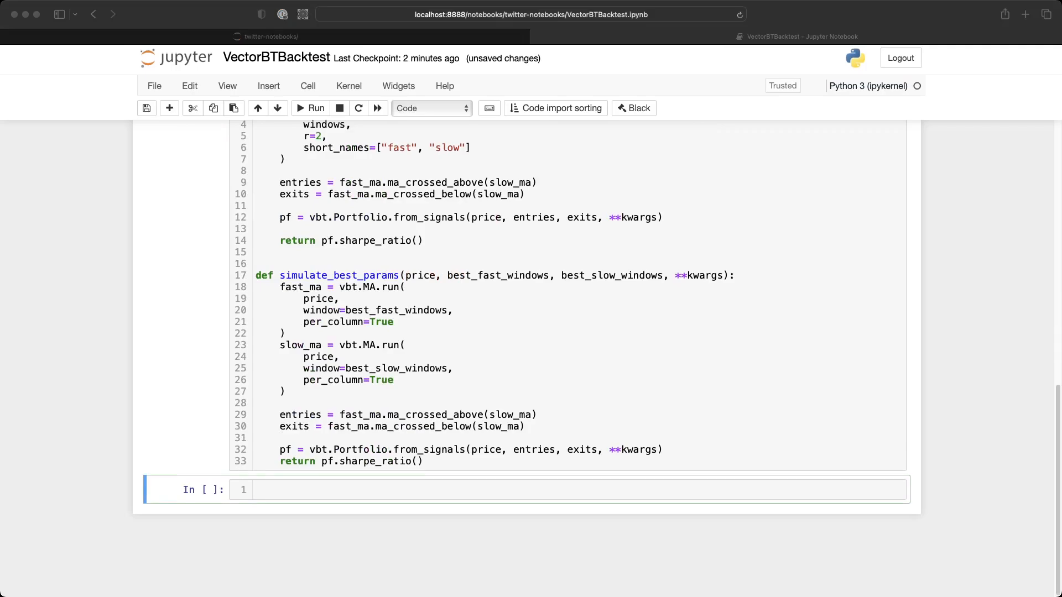
- Add get_best_index and get_best_params helpers, then compute in_sharpe for windows 10 to 40
{"action": "scroll", "scroll_direction": "down", "scroll_amount": 3}
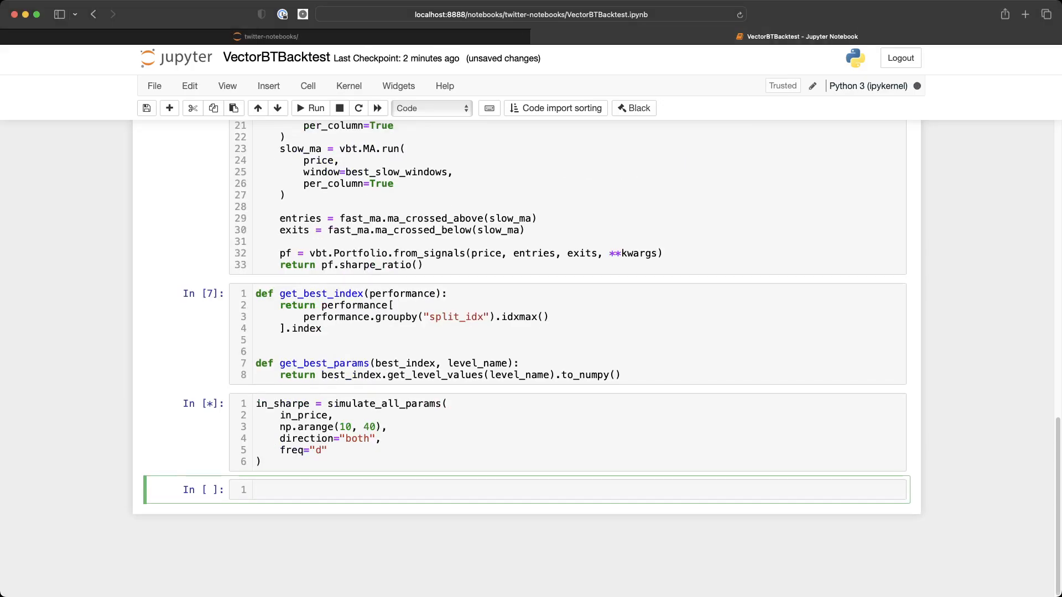
{"action": "left_click", "coordinate": [315, 108]}
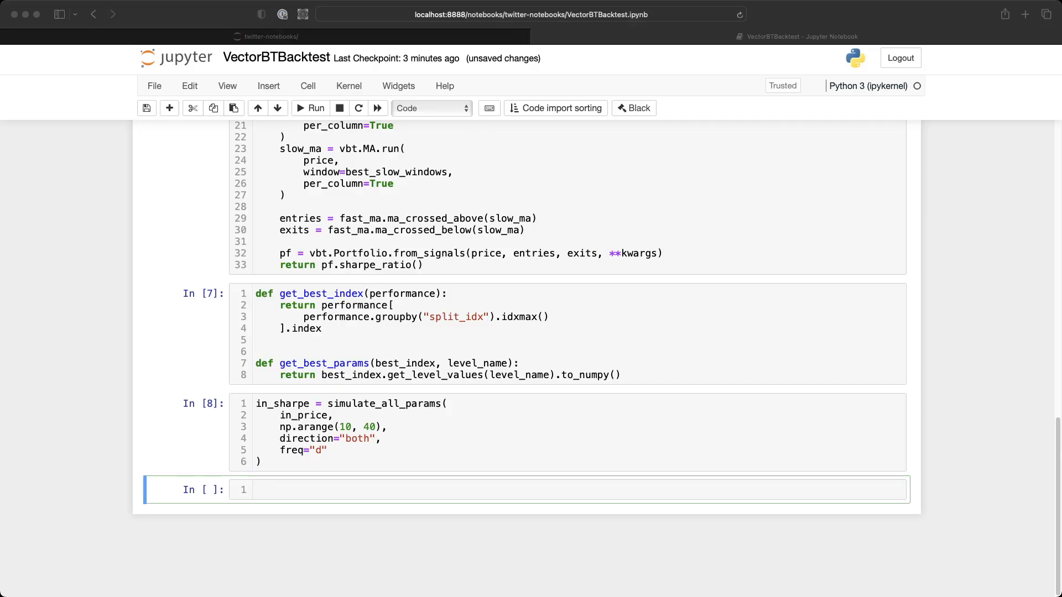
{"action": "left_click", "coordinate": [474, 489]}
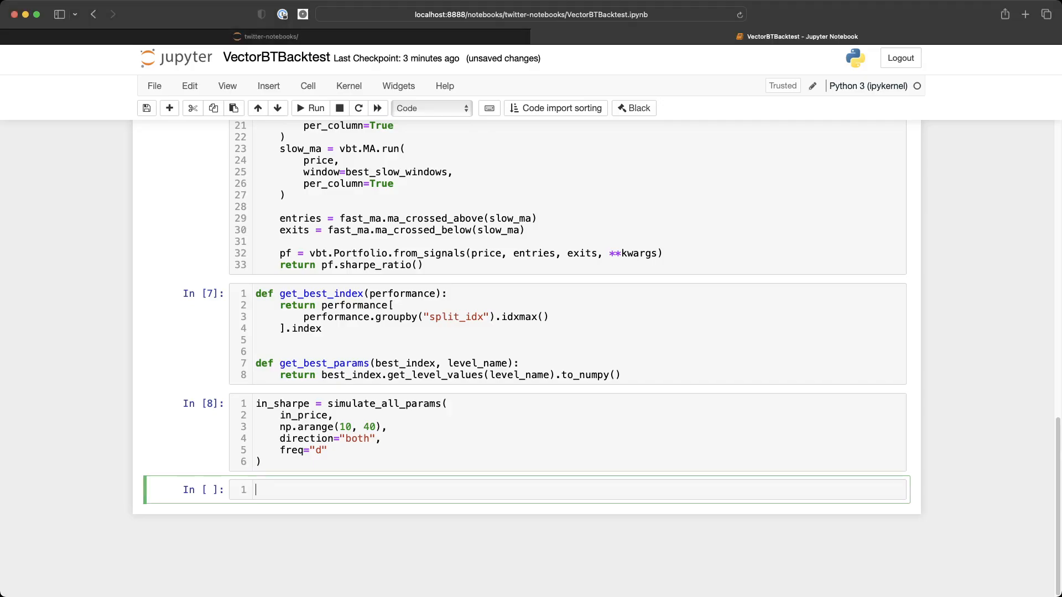
- Plot in_sharpe.vbt.plot() across all fast/slow window pairs
{"action": "left_click", "coordinate": [310, 108]}
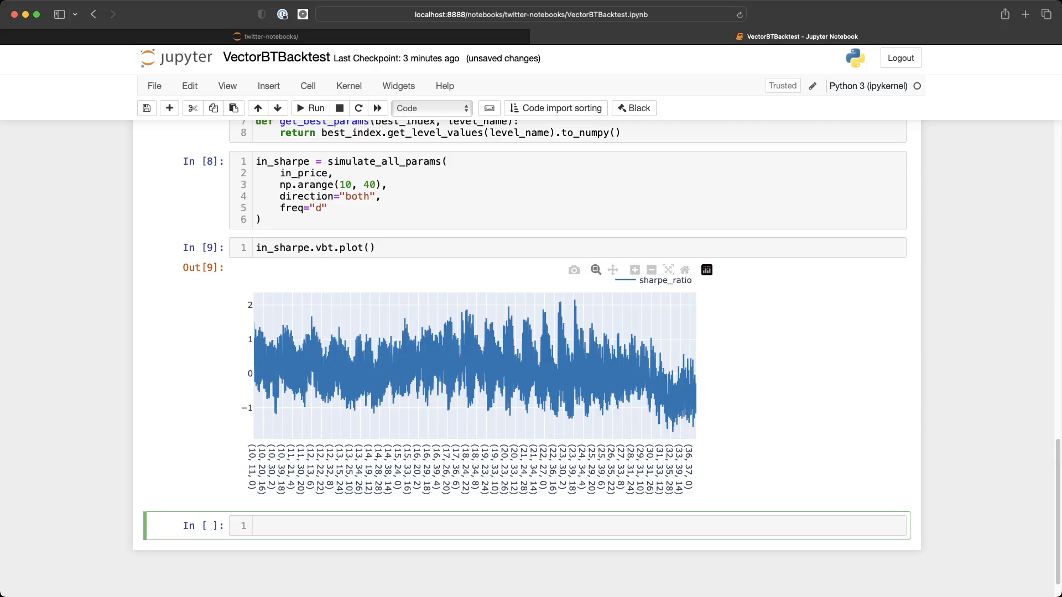
{"action": "left_click", "coordinate": [258, 525]}
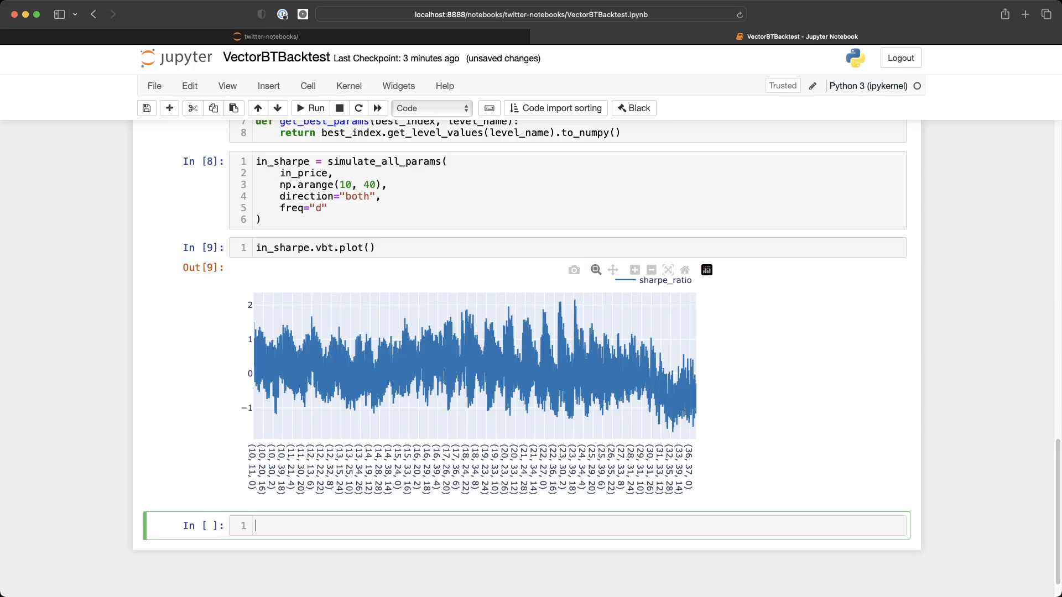
{"action": "mouse_move", "coordinate": [564, 306]}
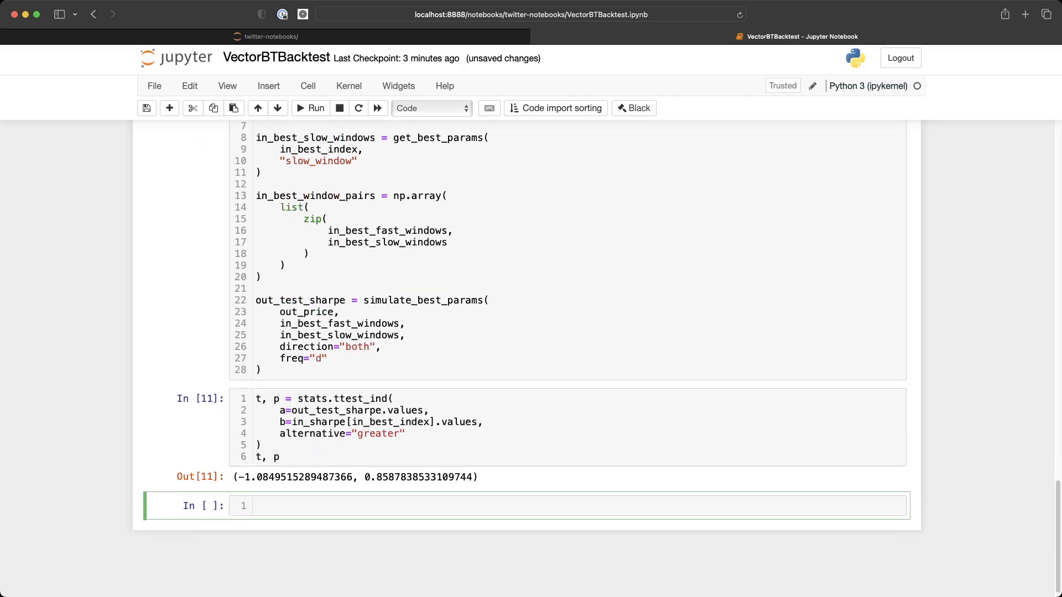
- Scroll to the t-test output showing t ≈ -1.085 and p ≈ 0.859
{"action": "scroll", "scroll_direction": "down", "scroll_amount": 3}
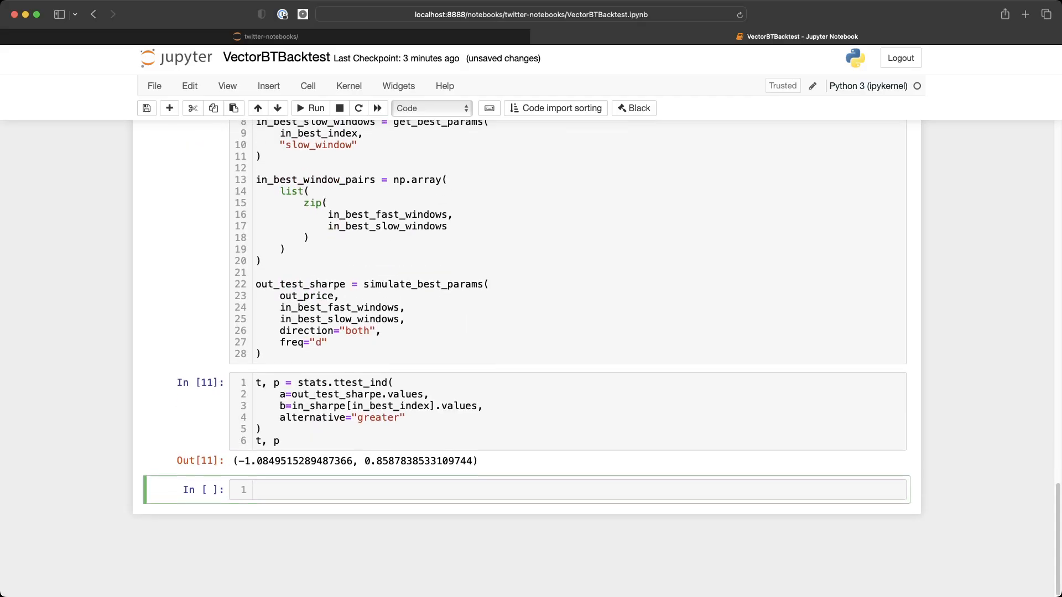